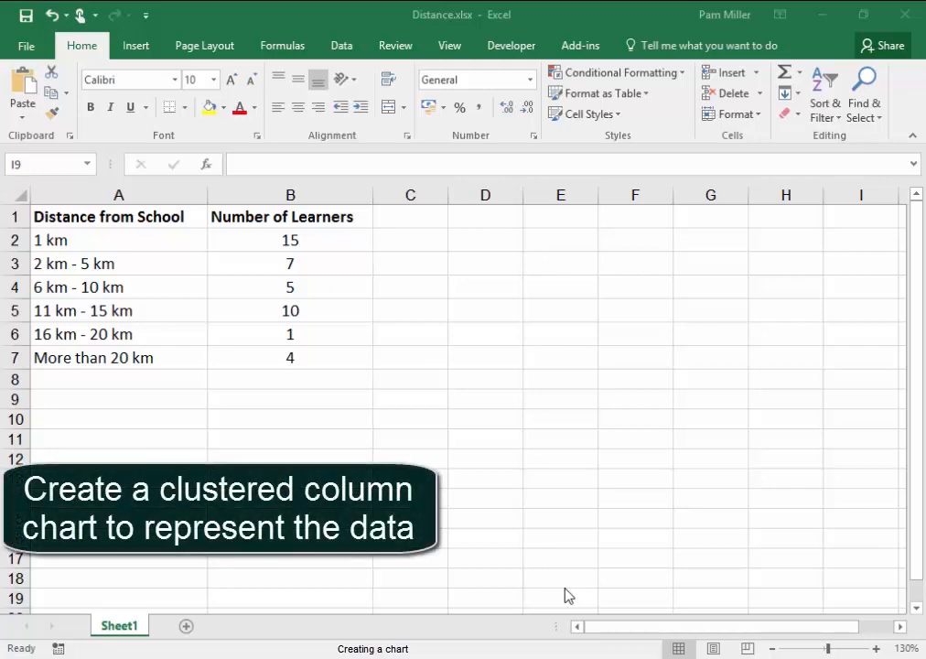
pyautogui.moveTo(192, 453)
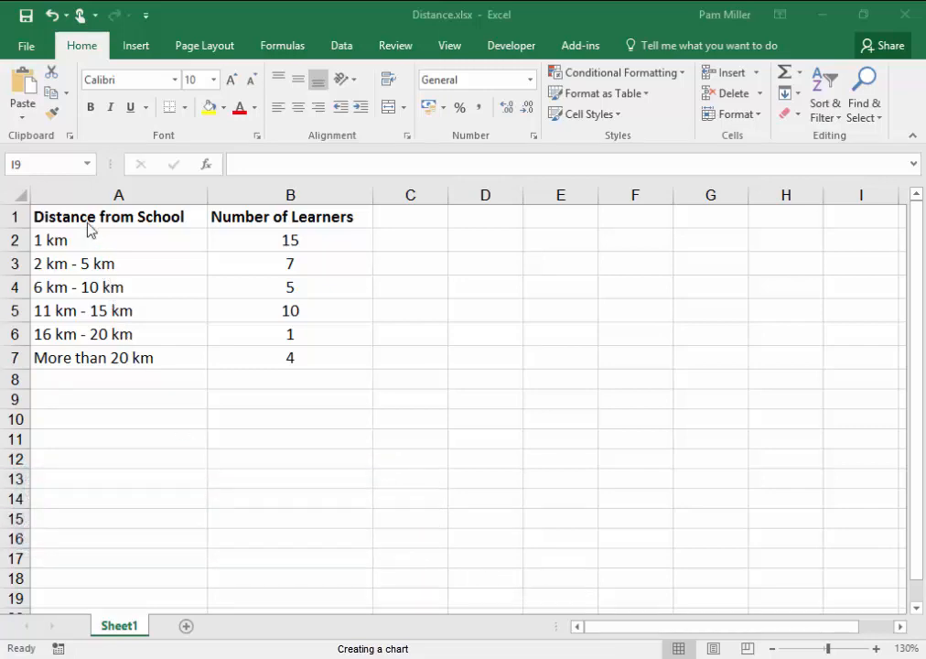
# Select the distance and learner-count table A1:B7, headings plus six rows
pyautogui.moveTo(108, 216); pyautogui.dragTo(291, 239)
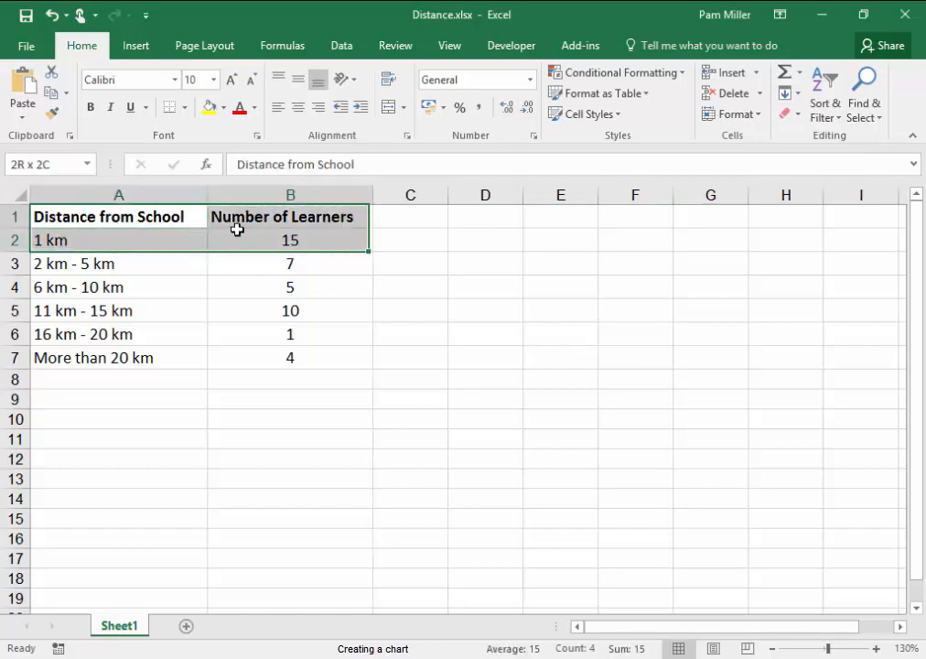
pyautogui.moveTo(237, 239); pyautogui.dragTo(247, 333)
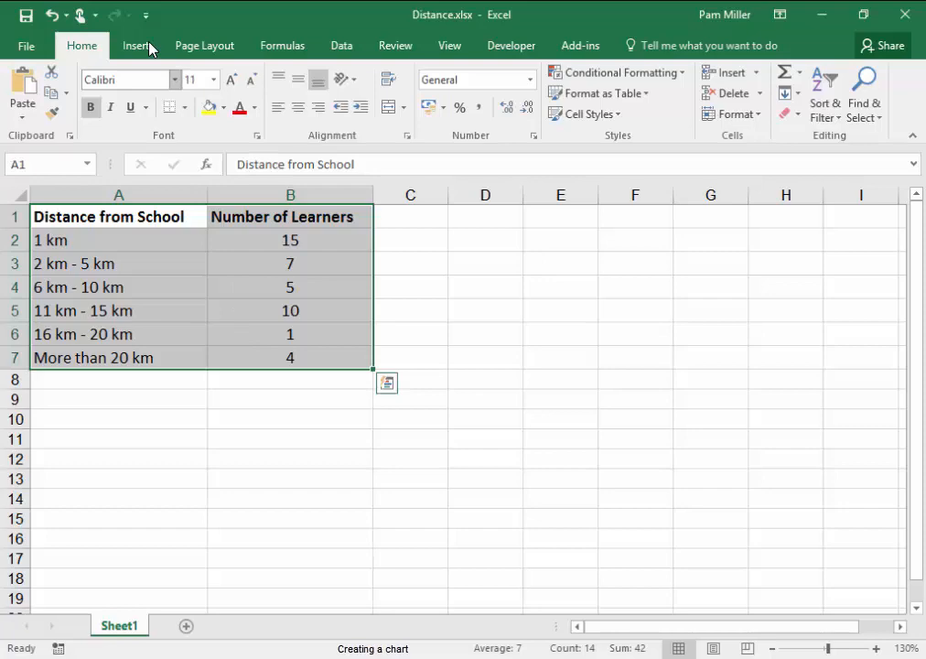
# Insert a 2-D clustered column chart of learner counts per distance band
pyautogui.click(135, 44)
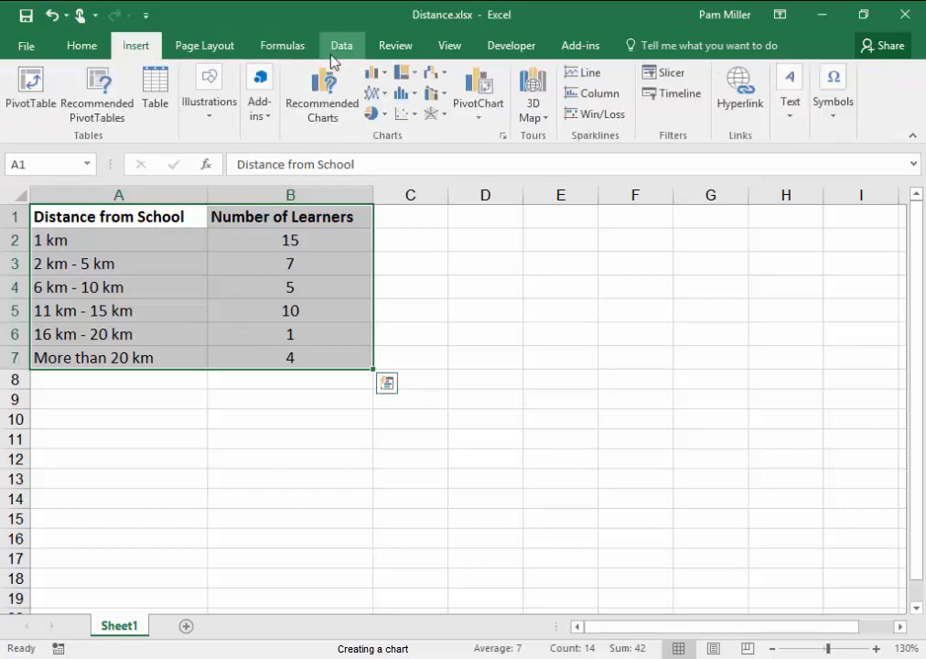
pyautogui.moveTo(376, 71)
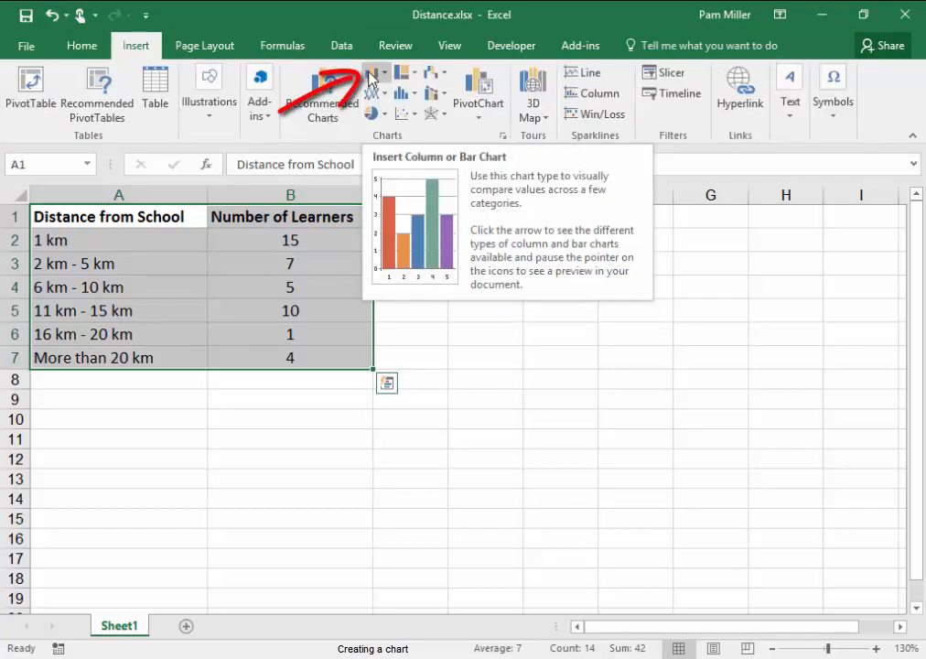
pyautogui.click(375, 73)
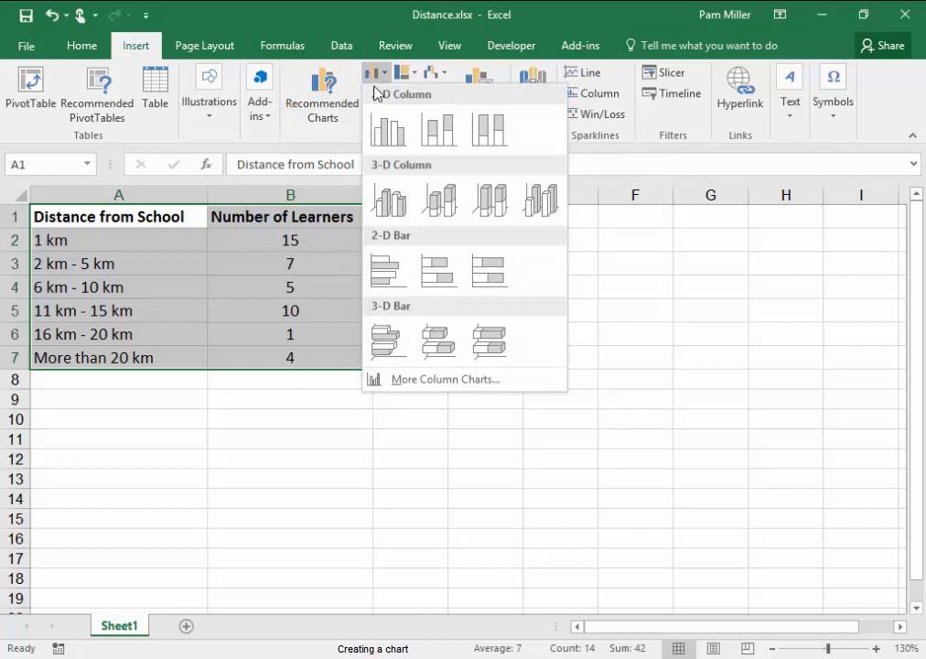
pyautogui.click(388, 128)
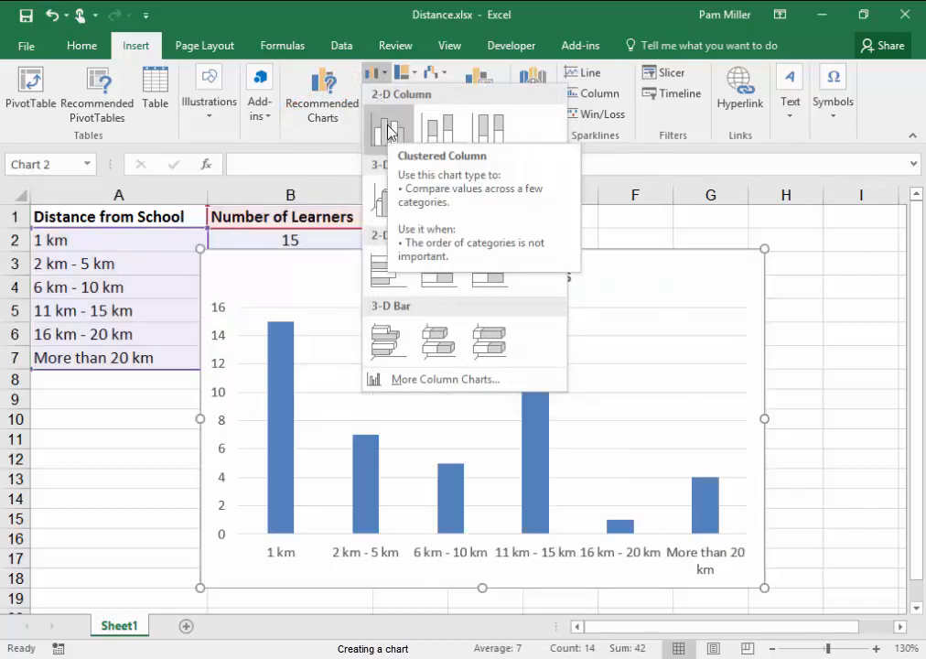
pyautogui.click(388, 125)
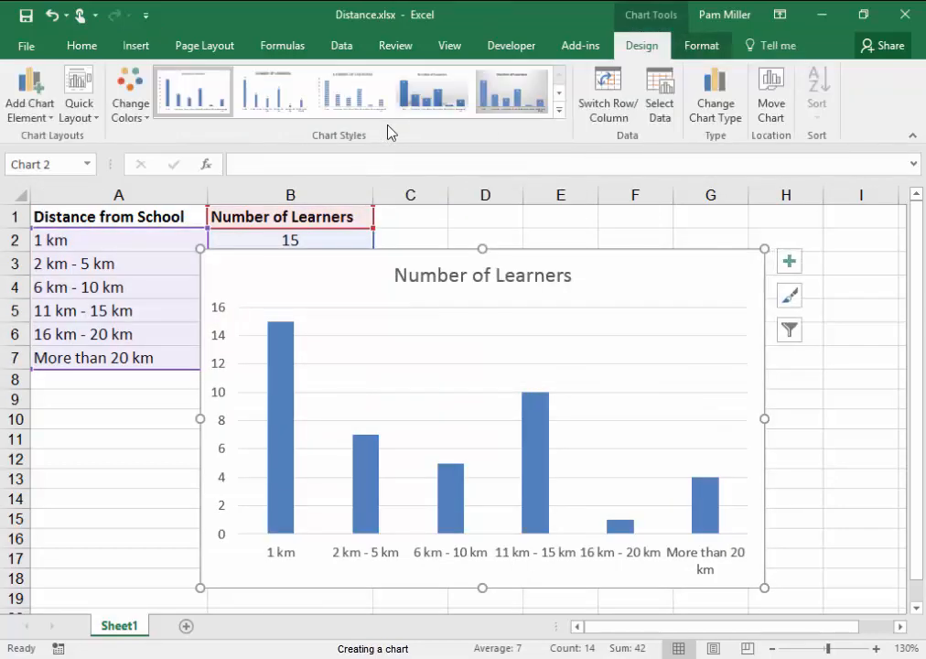
pyautogui.moveTo(461, 281)
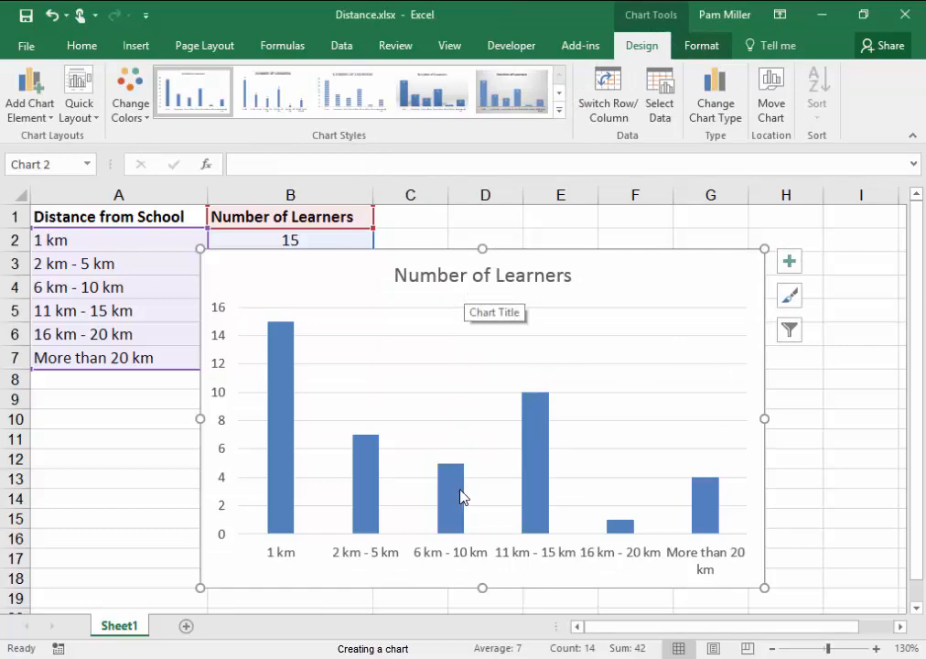
pyautogui.moveTo(593, 585)
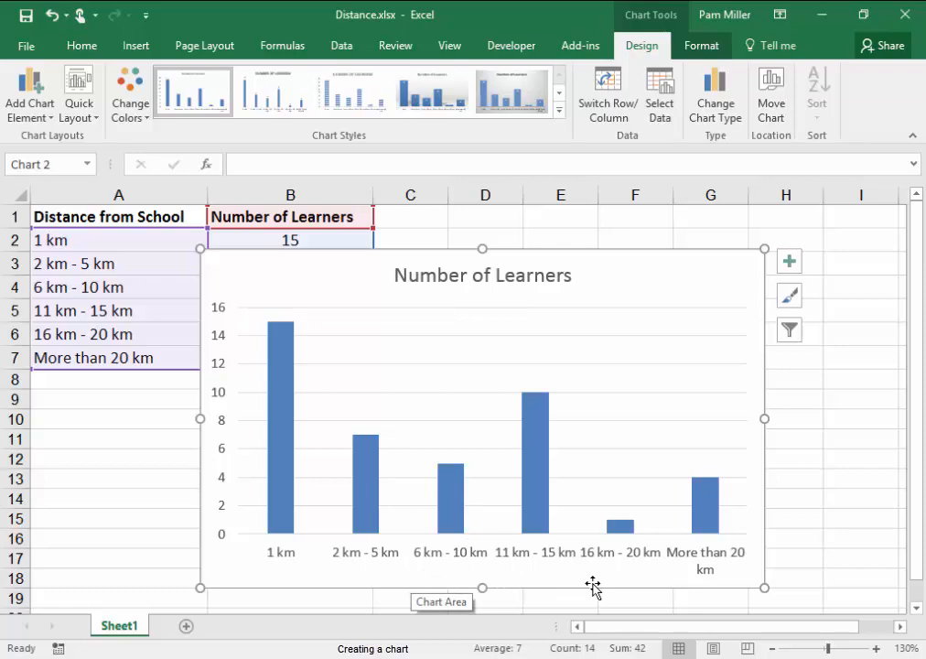
pyautogui.moveTo(373, 582)
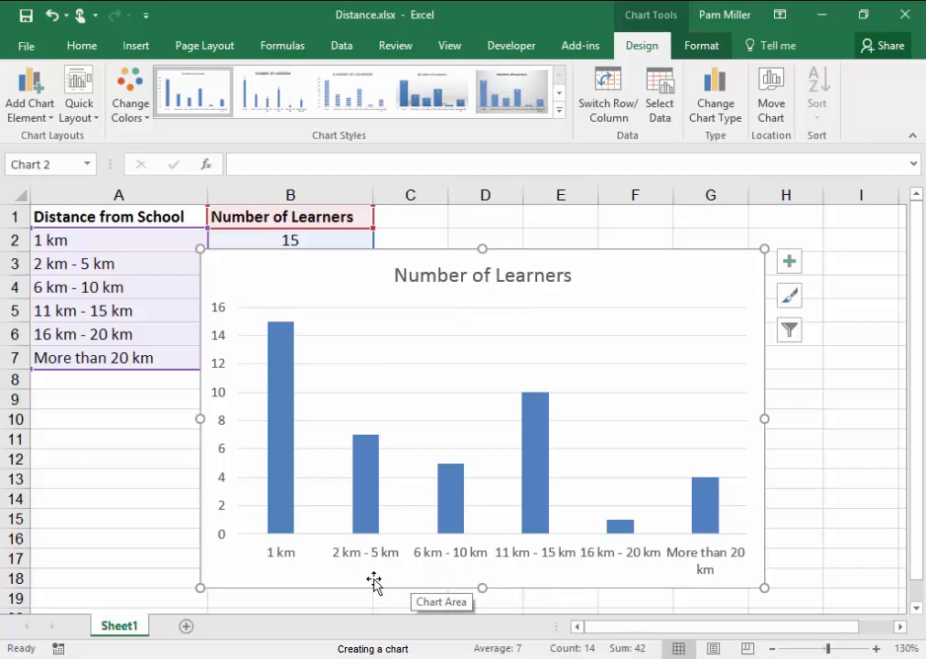
pyautogui.moveTo(199, 556)
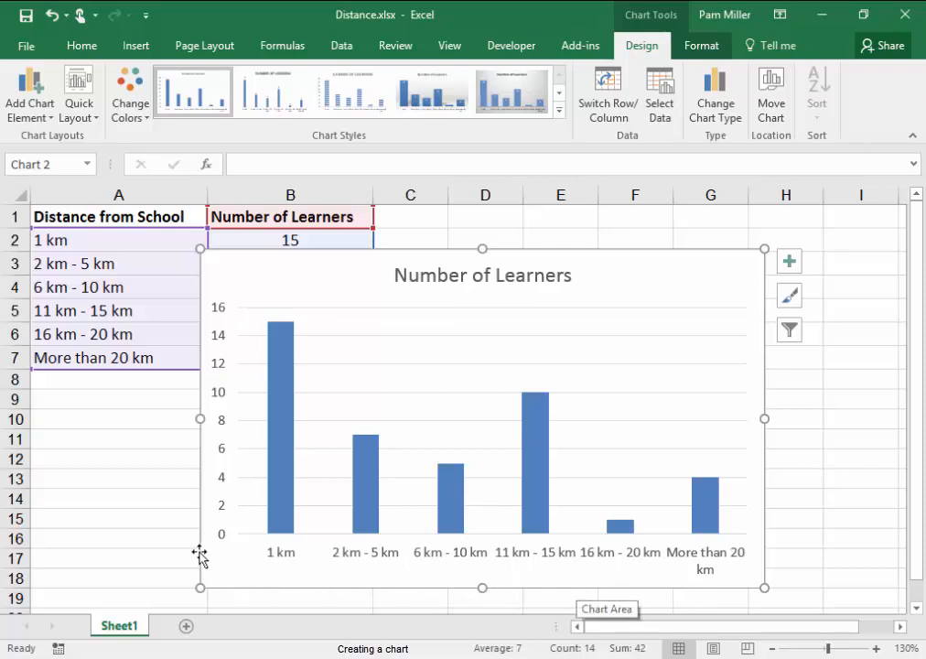
pyautogui.moveTo(442, 296)
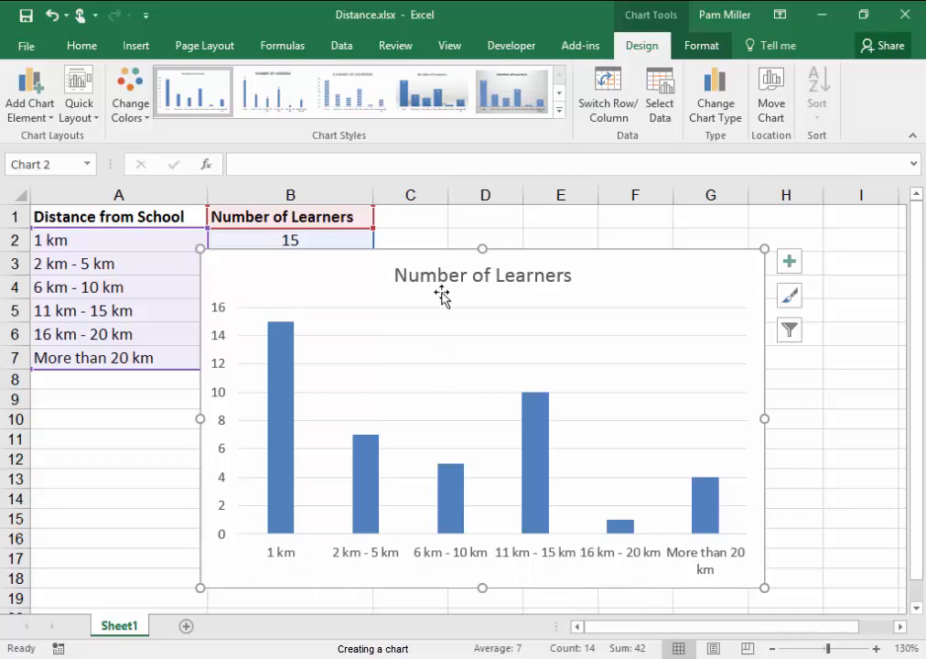
# Retitle the chart 'No of learners and distance from school'
pyautogui.click(483, 274)
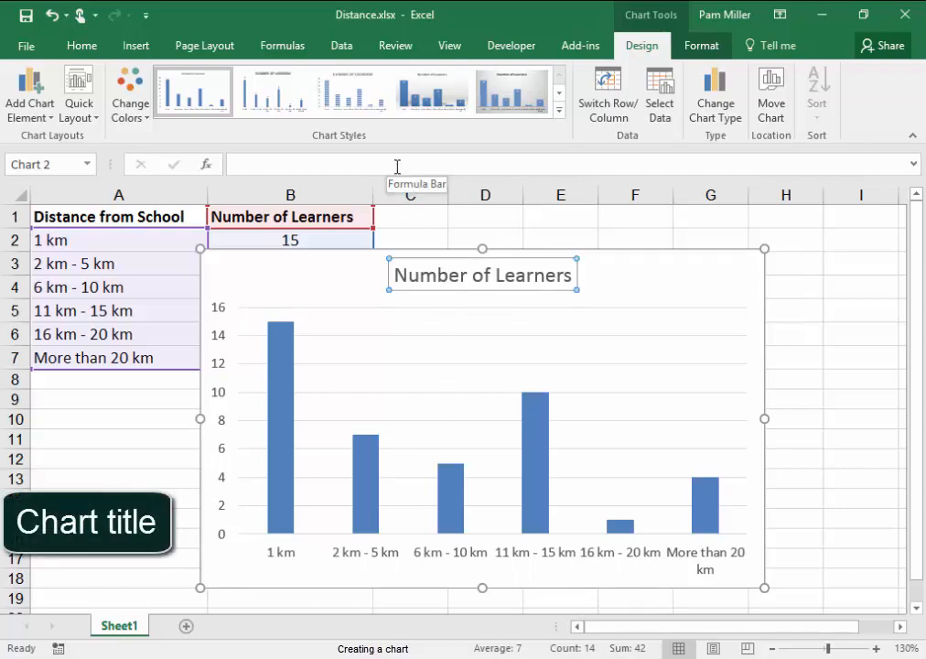
pyautogui.write('No of learners and distance from school')
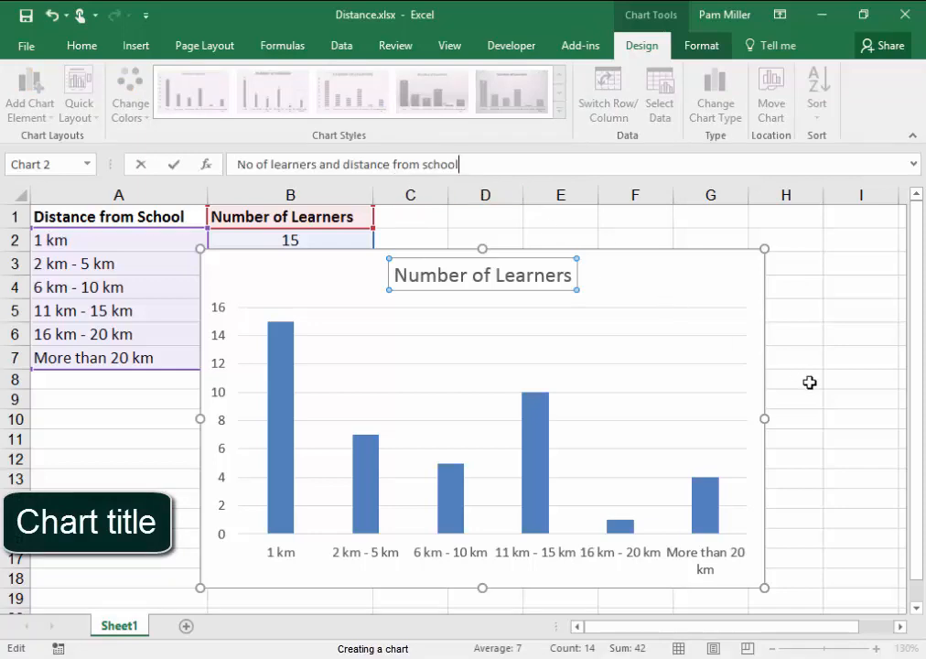
pyautogui.moveTo(805, 409)
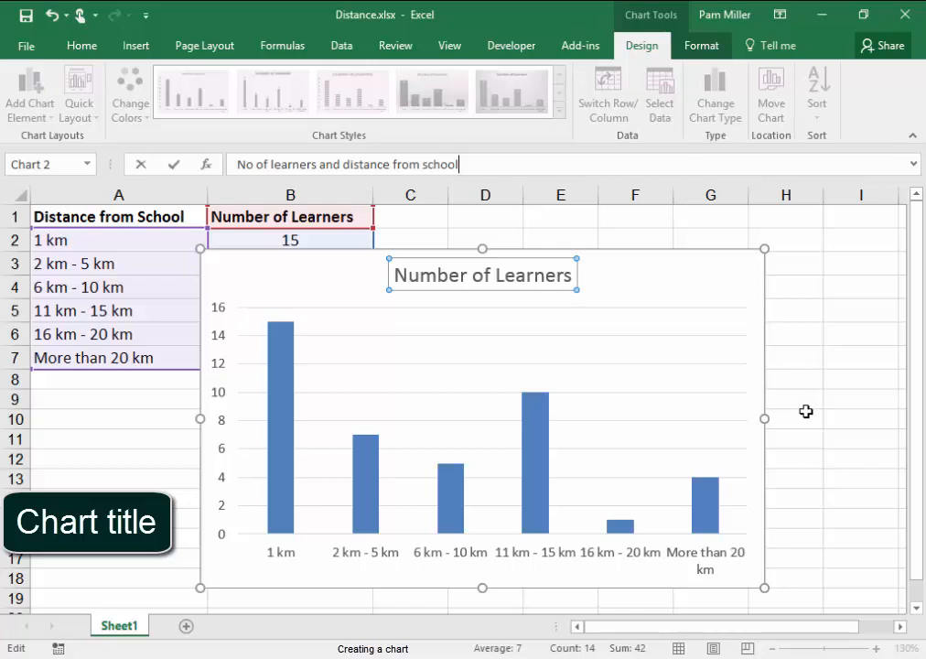
pyautogui.moveTo(527, 291)
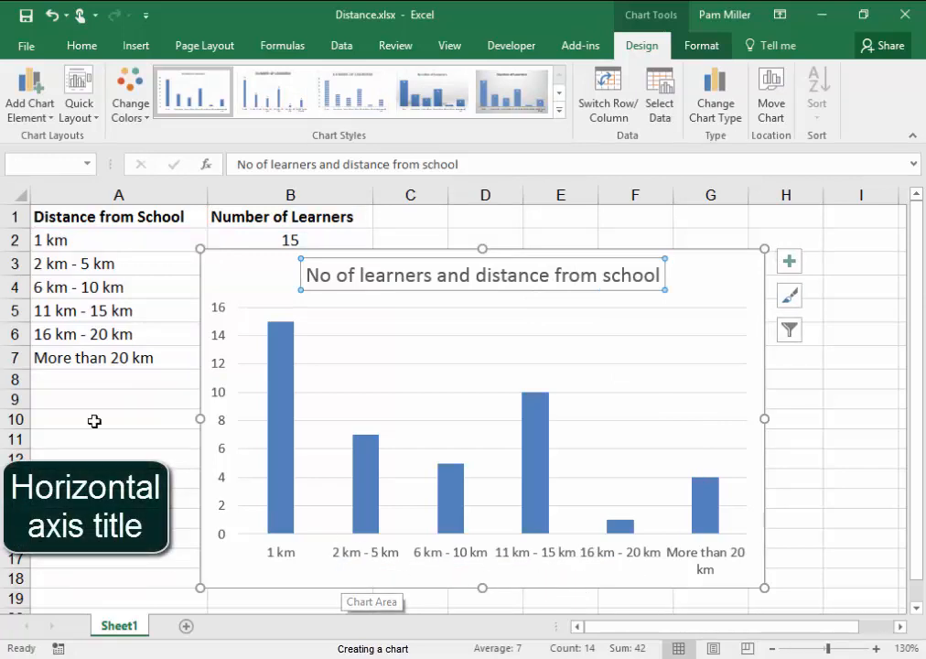
# Add a primary horizontal axis title reading 'Distance'
pyautogui.click(29, 92)
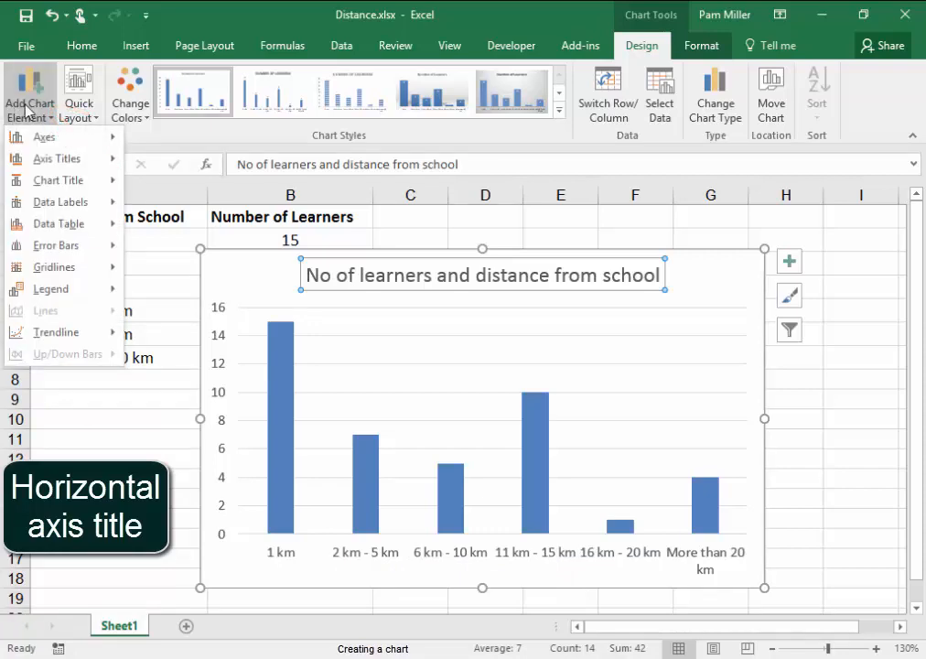
pyautogui.click(59, 158)
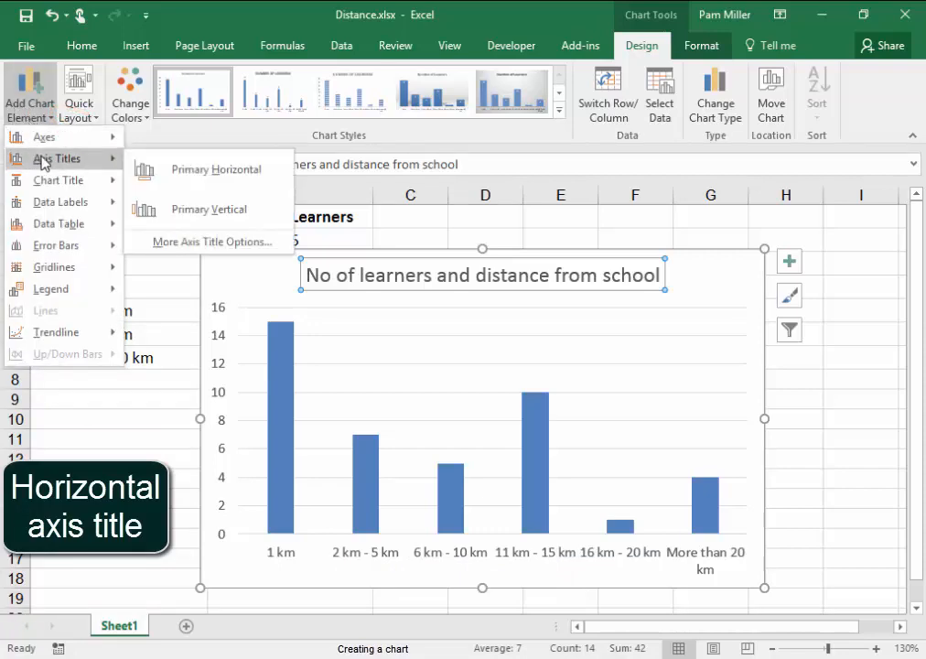
pyautogui.click(216, 168)
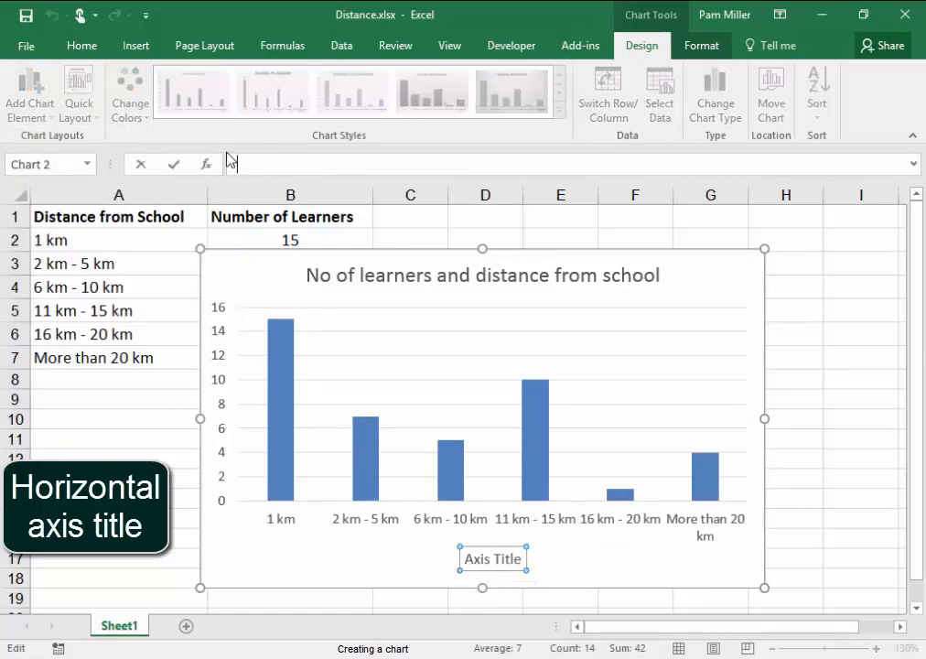
pyautogui.write('Distance')
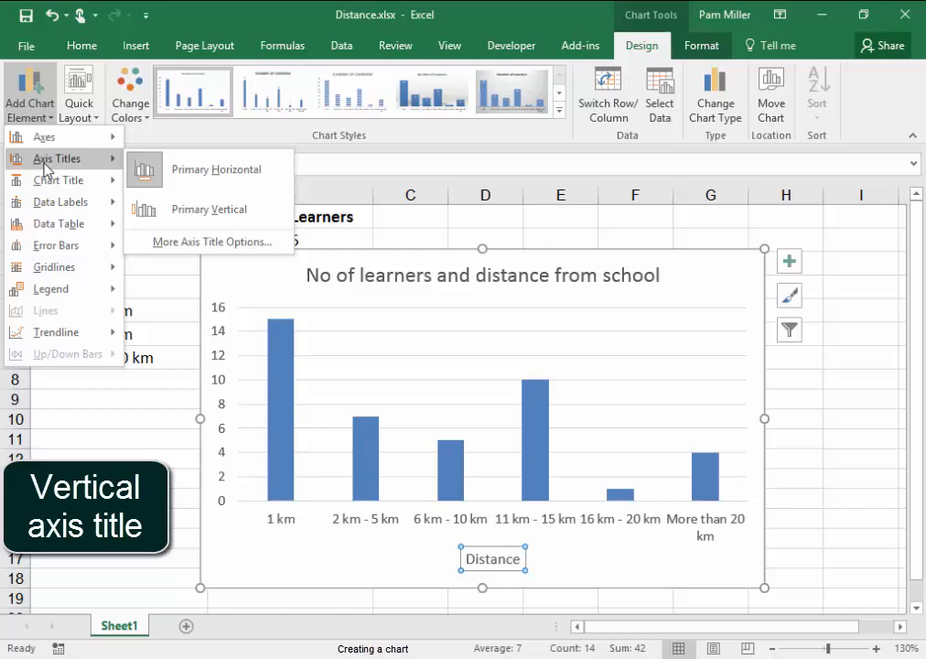
# Add a primary vertical axis title reading 'Number of learners'
pyautogui.click(209, 208)
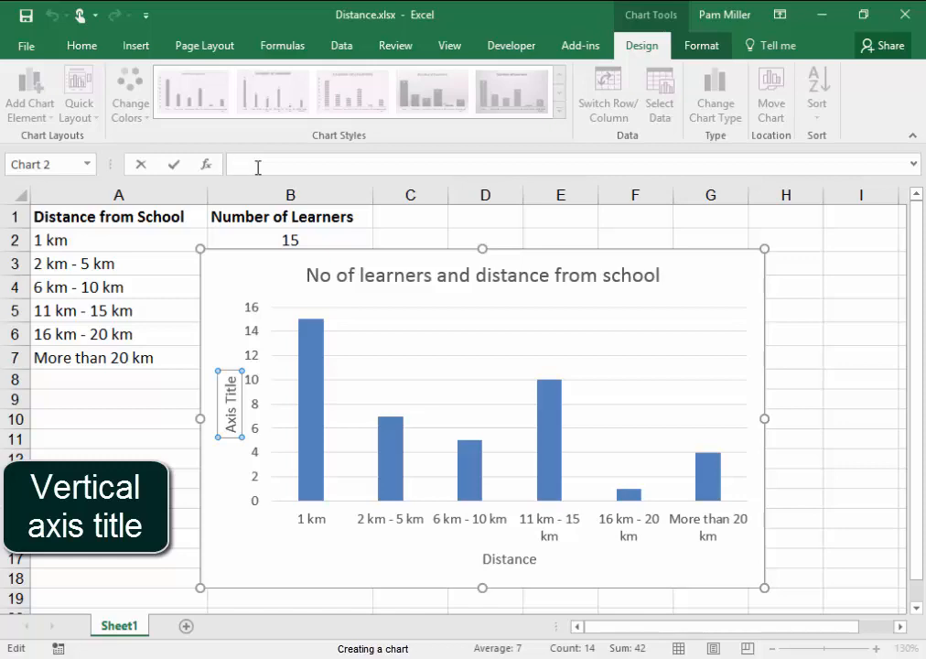
pyautogui.write('Number')
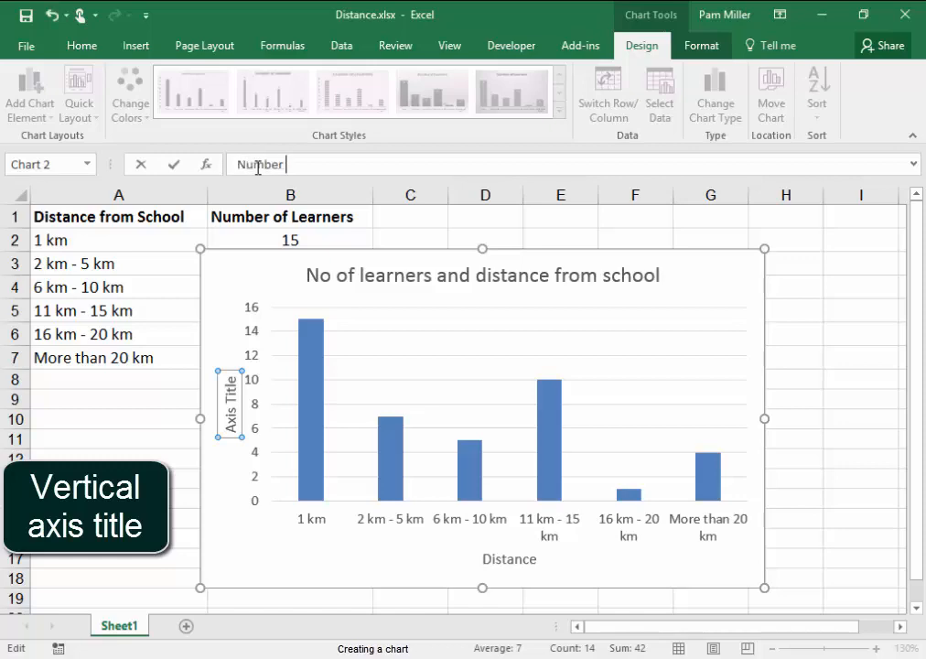
pyautogui.write('of learners')
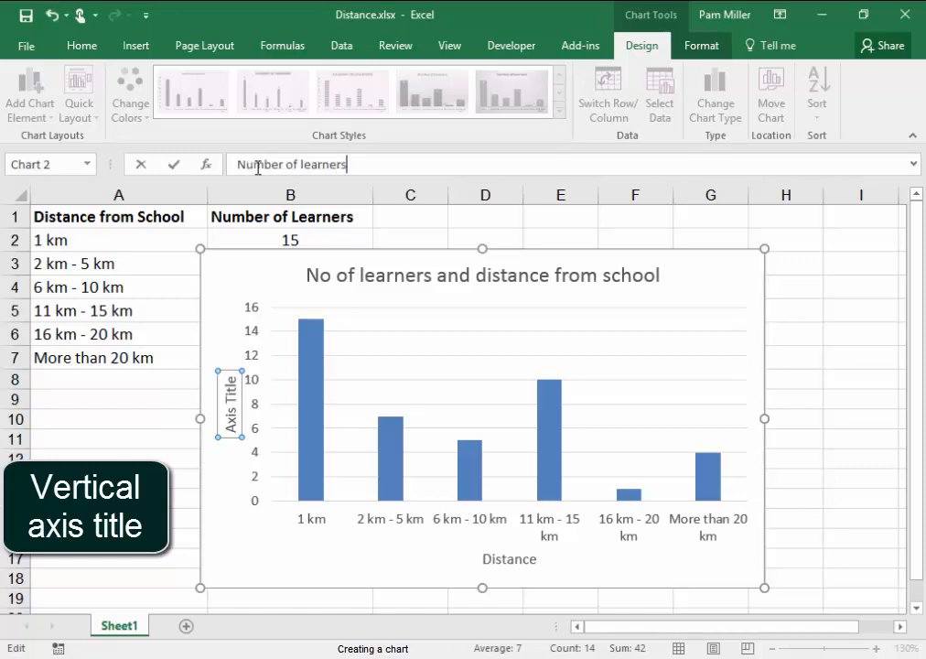
pyautogui.press('enter')
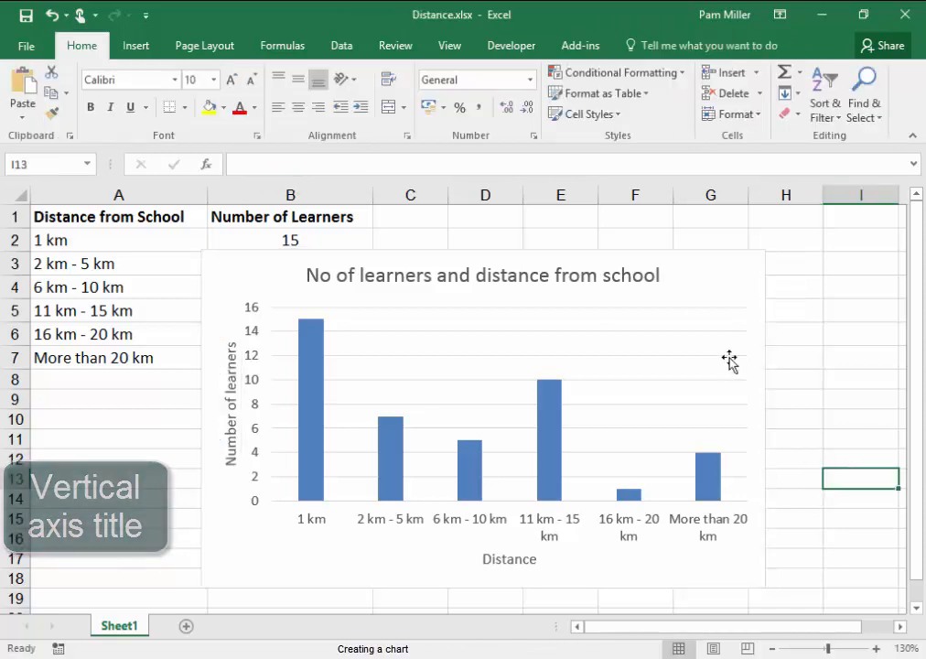
# Deselect the chart so it can sit beside the data table uncovered
pyautogui.click(728, 359)
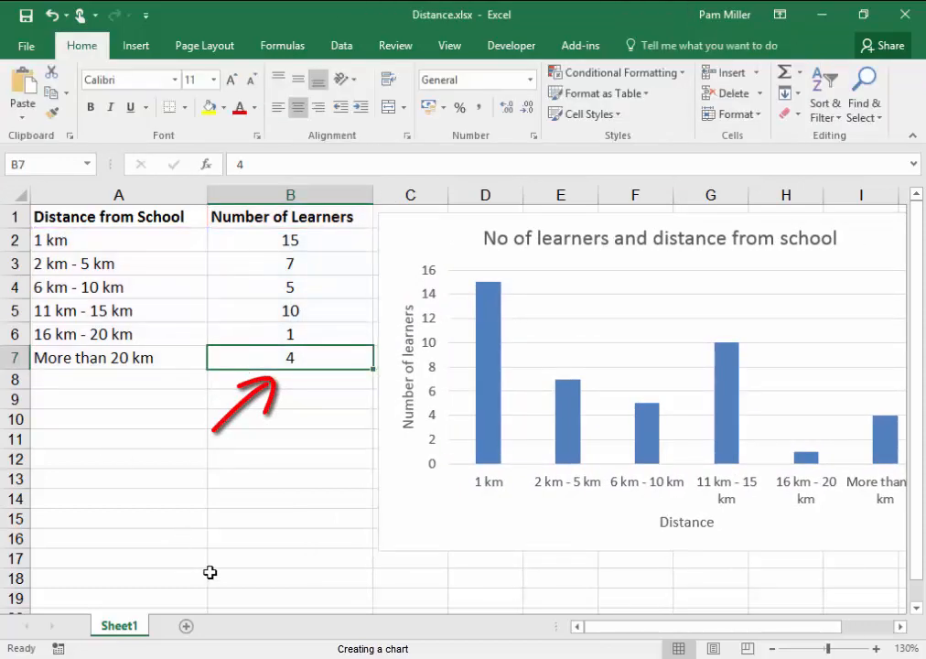
pyautogui.moveTo(147, 439)
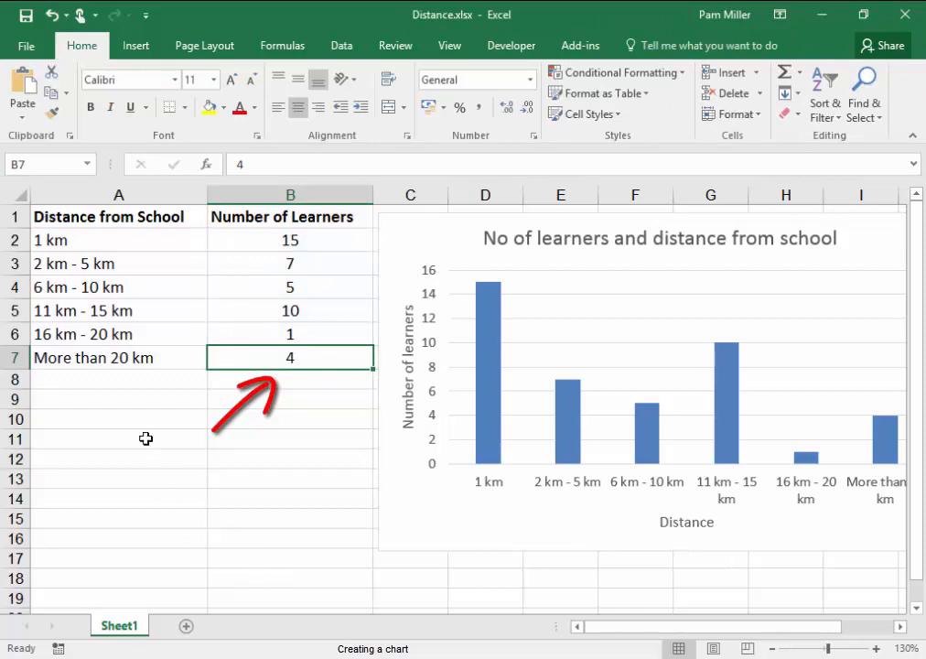
pyautogui.moveTo(285, 454)
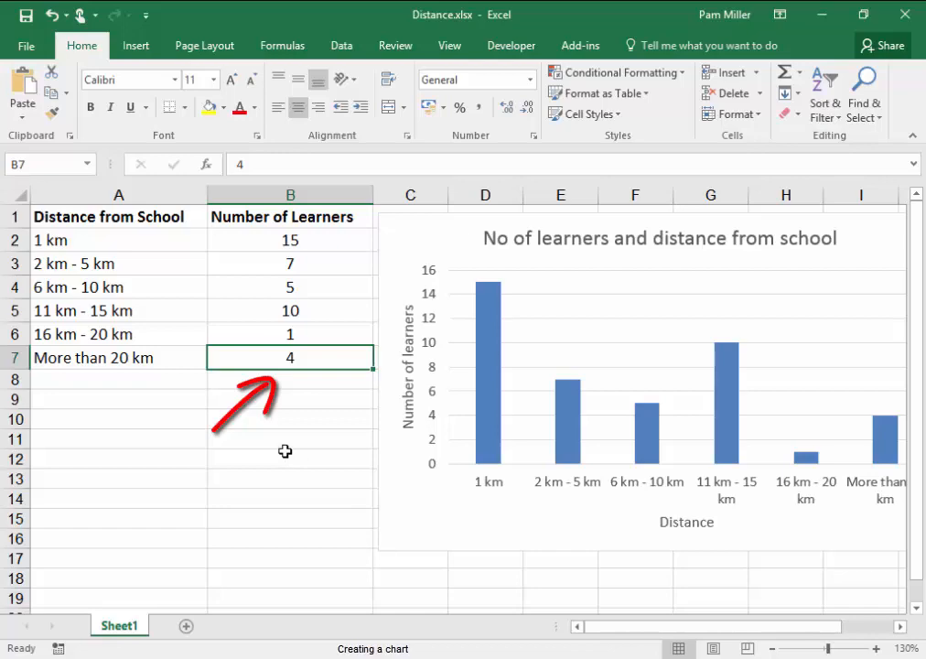
pyautogui.moveTo(256, 469)
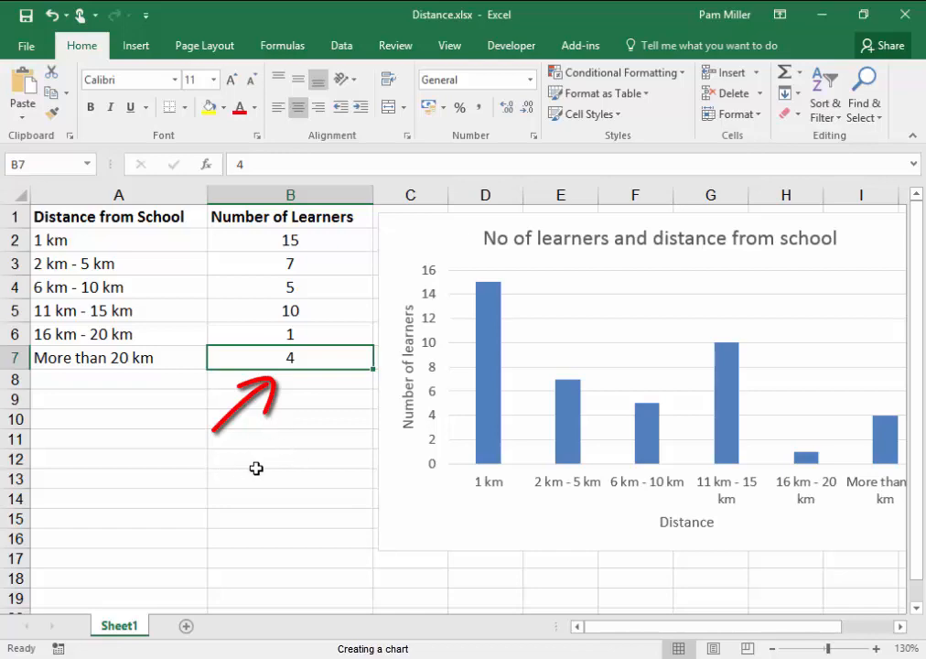
pyautogui.moveTo(735, 597)
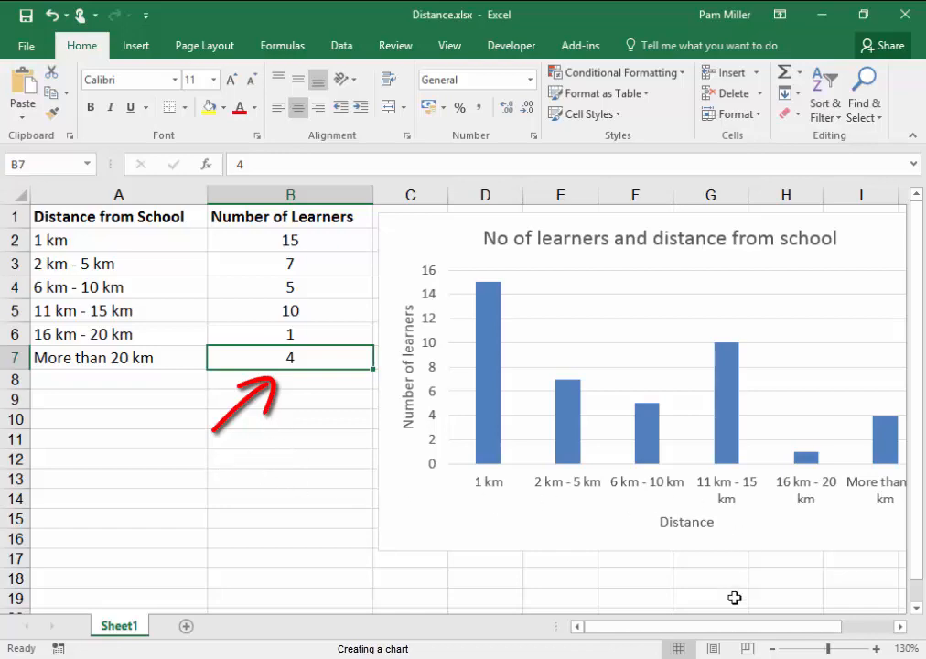
pyautogui.moveTo(751, 541)
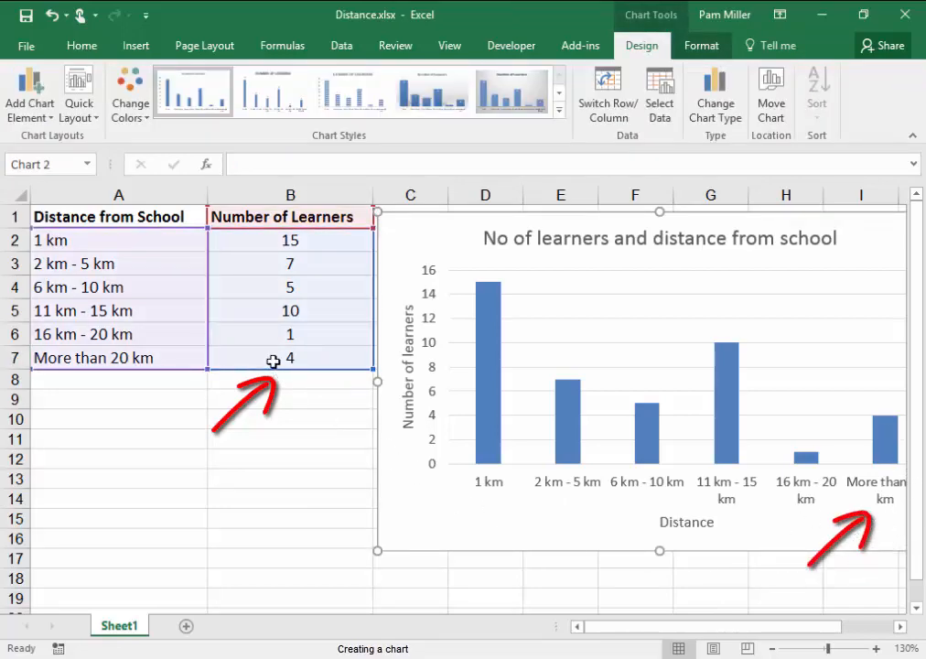
# Change the More than 20 km count in B7 from 4 to 14, updating the chart's last bar
pyautogui.click(289, 357)
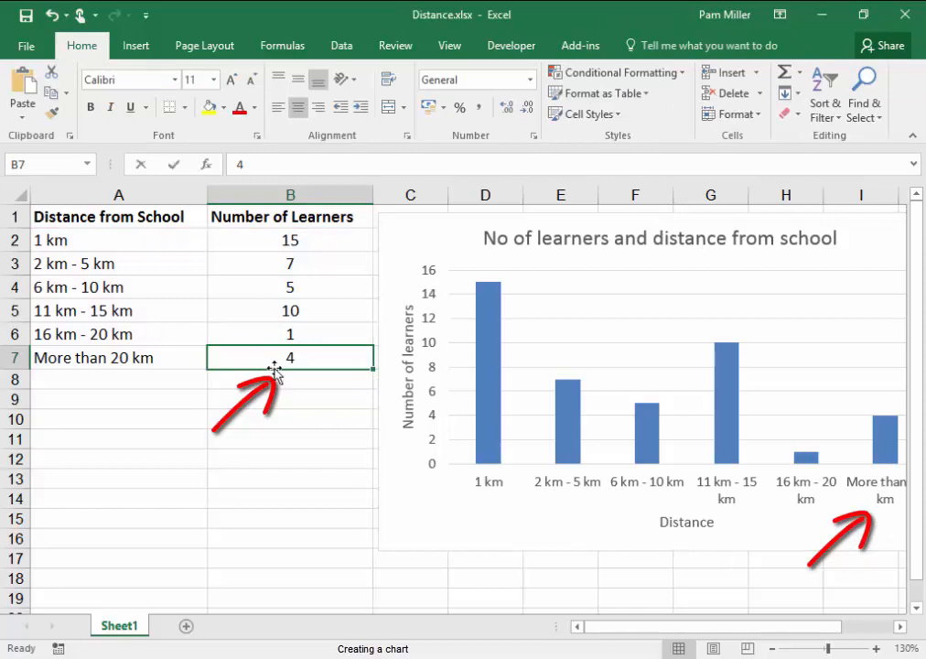
pyautogui.write('14')
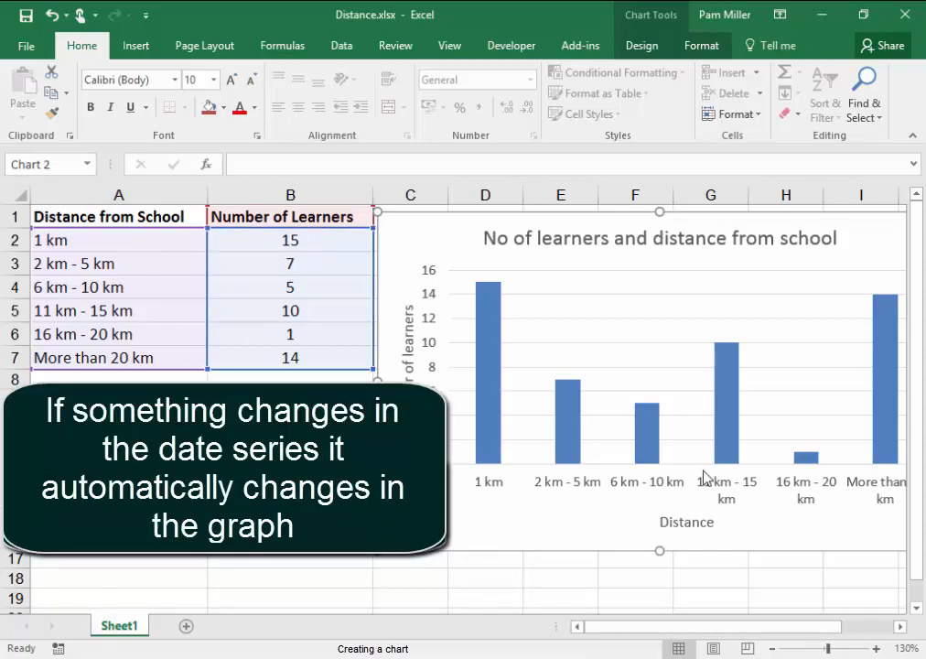
pyautogui.moveTo(787, 591)
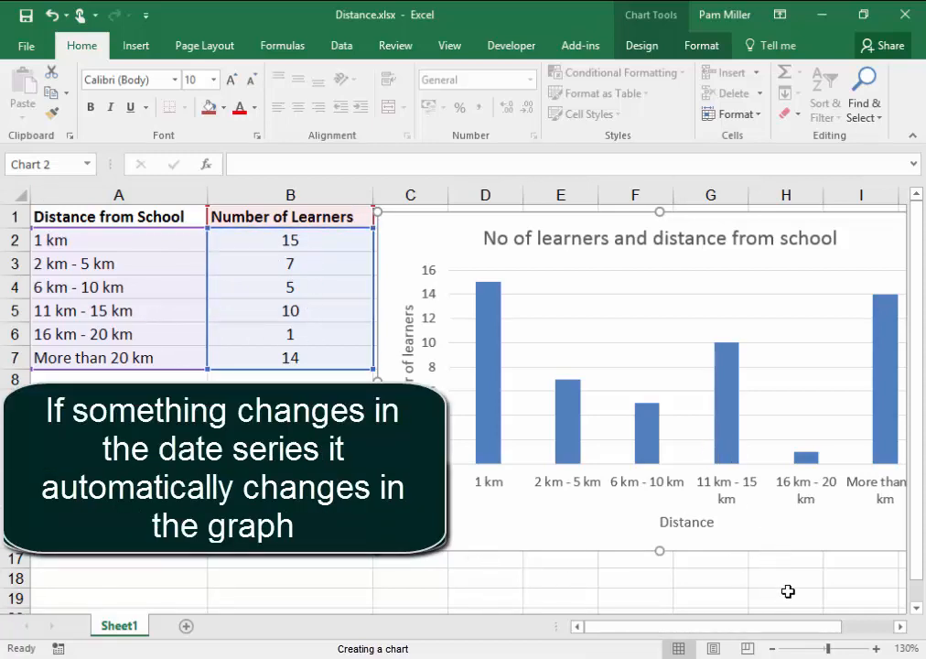